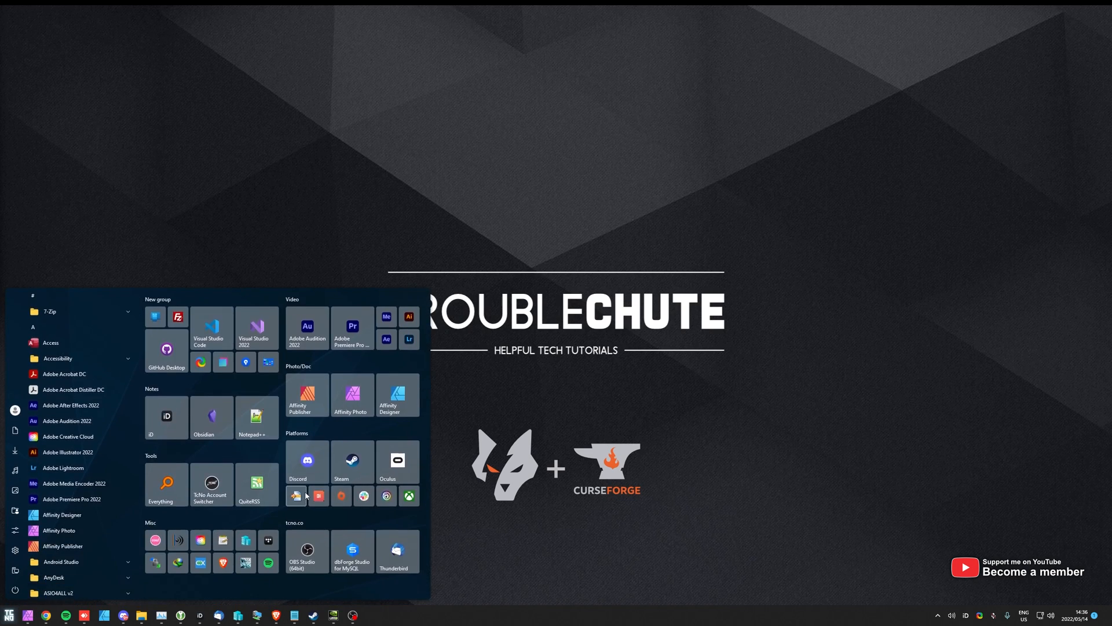
- Find the CurseForge installer via Start search and allow it to run past the warning
type("cursefo")
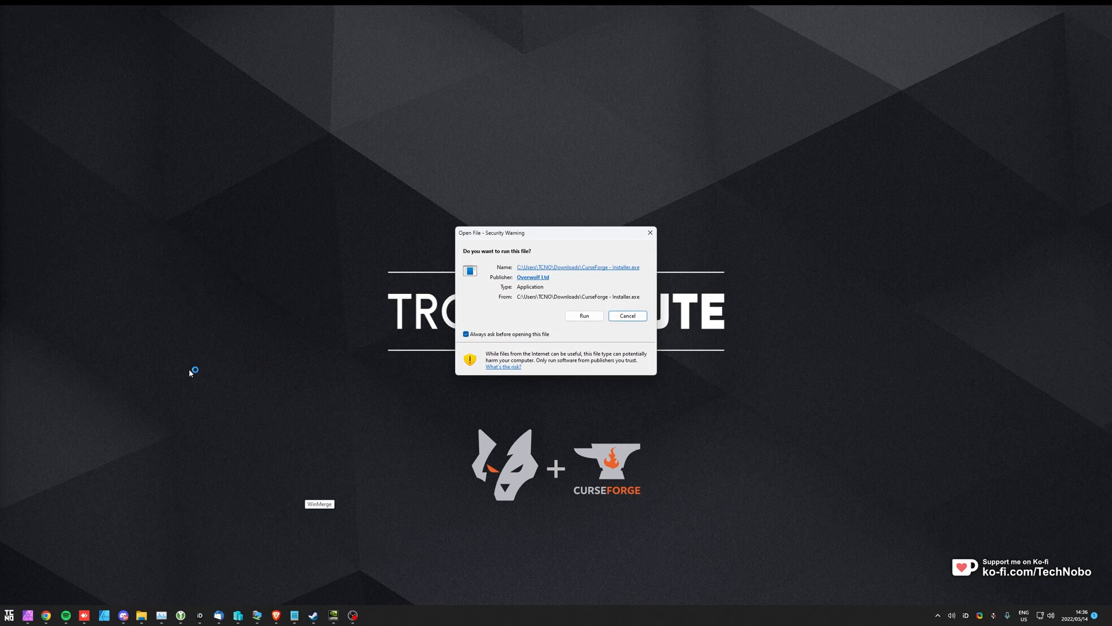
left_click(584, 316)
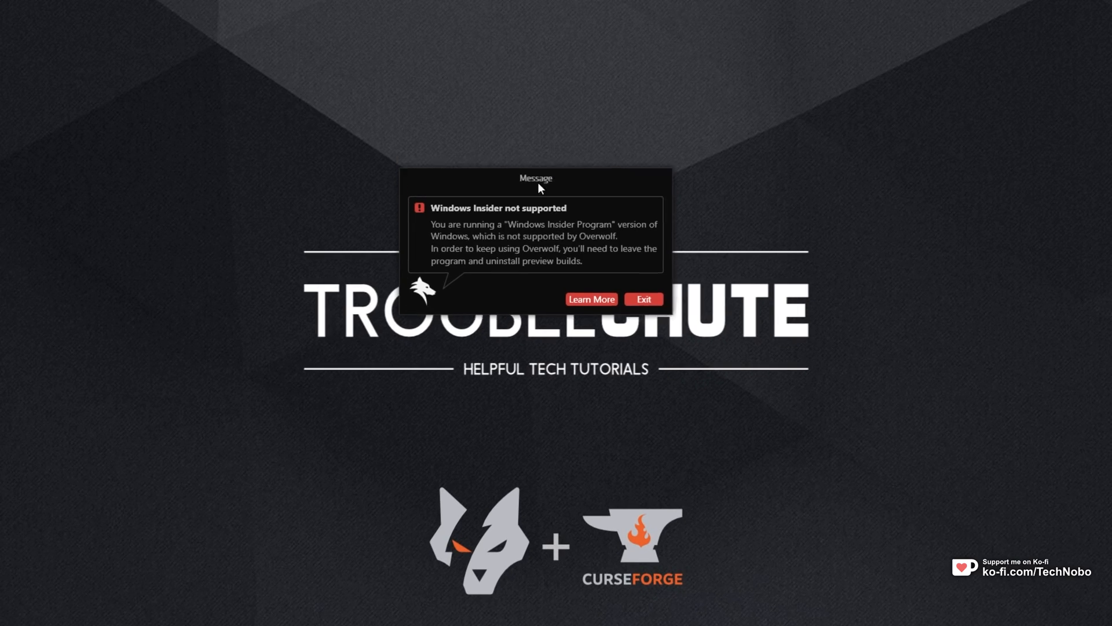
left_click_drag(535, 178, 541, 253)
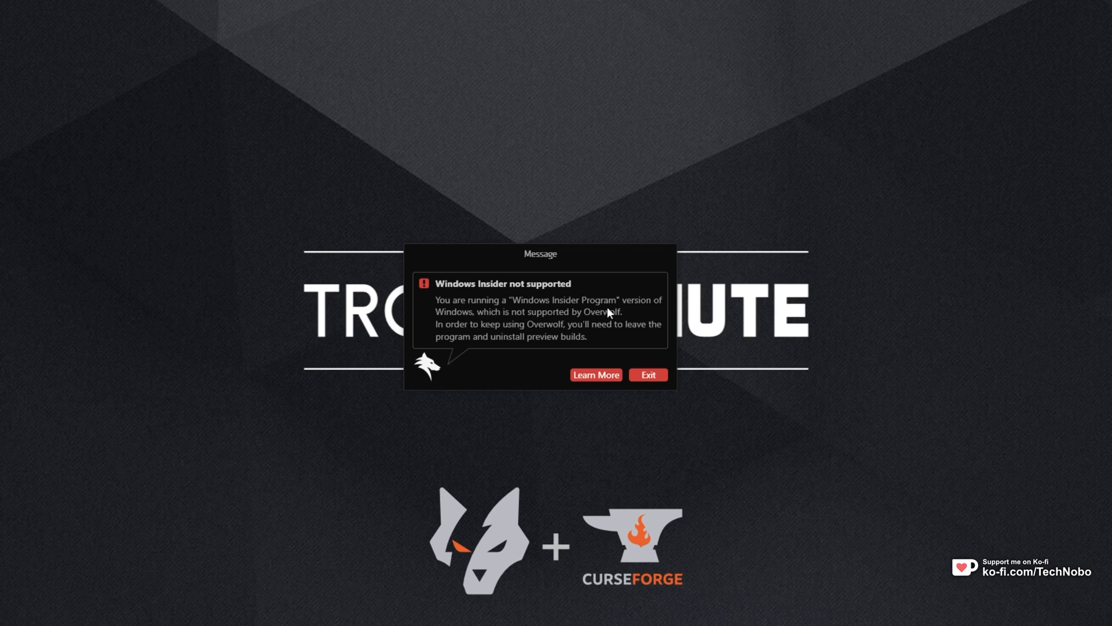
mouse_move(602, 319)
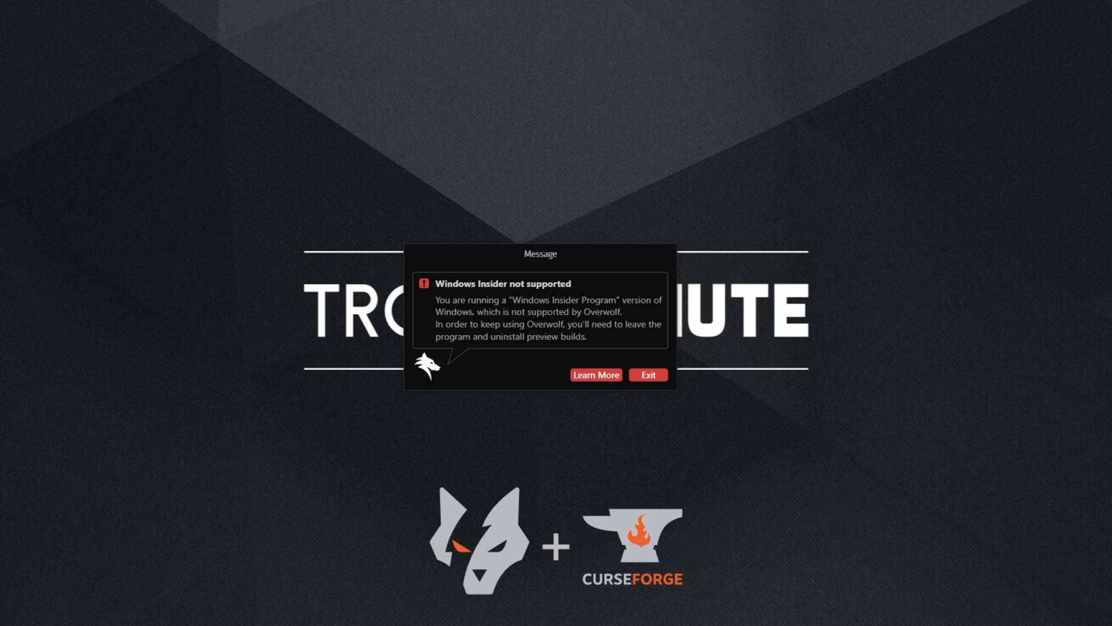
mouse_move(679, 359)
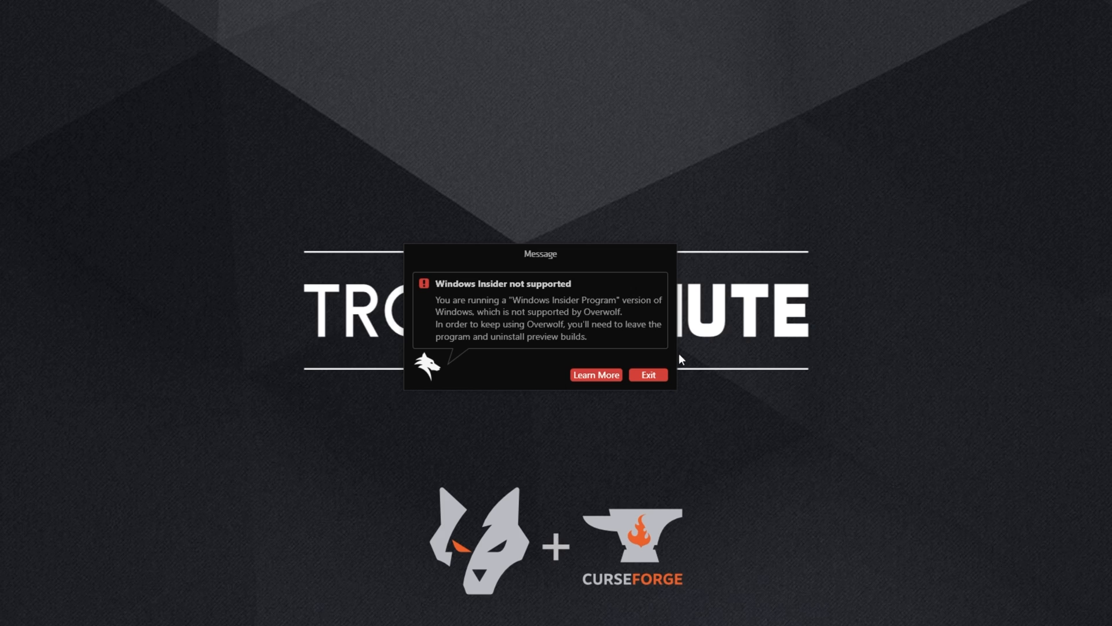
mouse_move(466, 254)
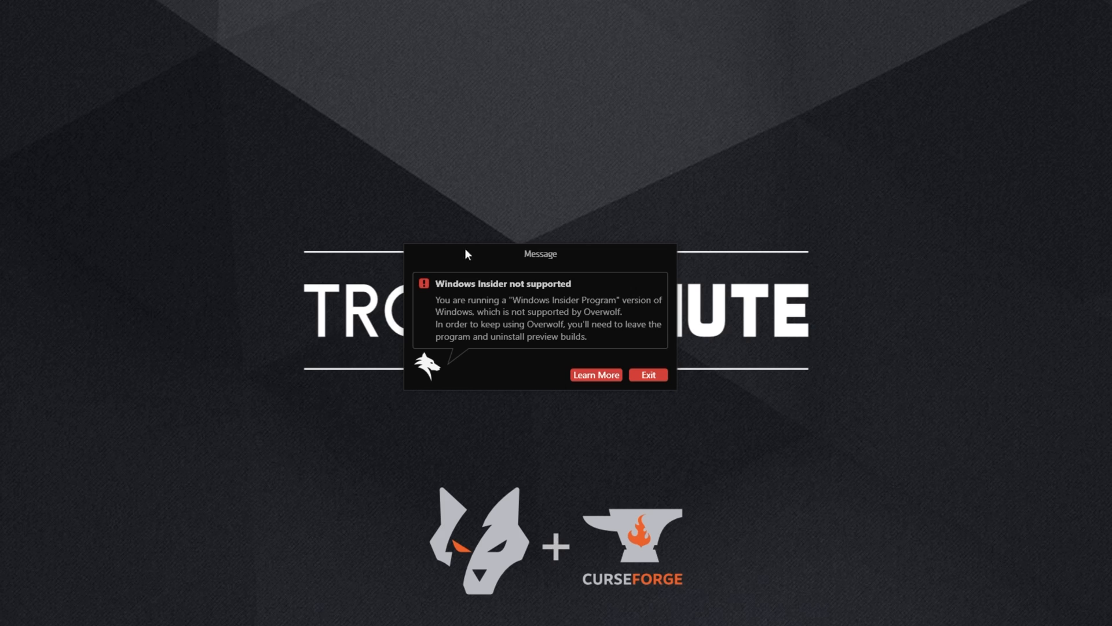
mouse_move(558, 334)
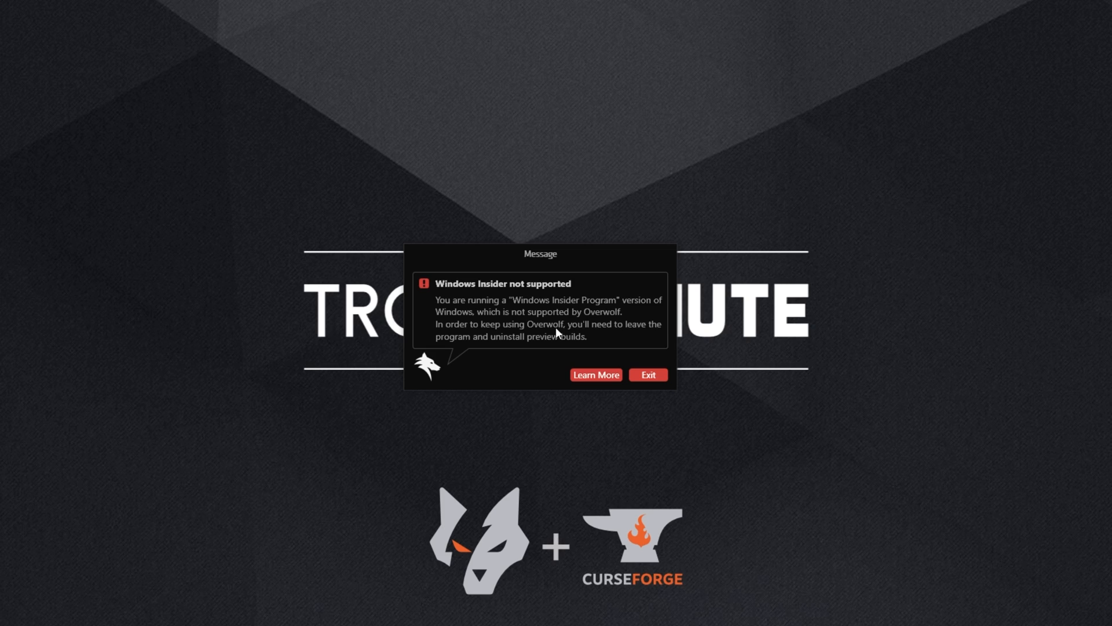
mouse_move(502, 338)
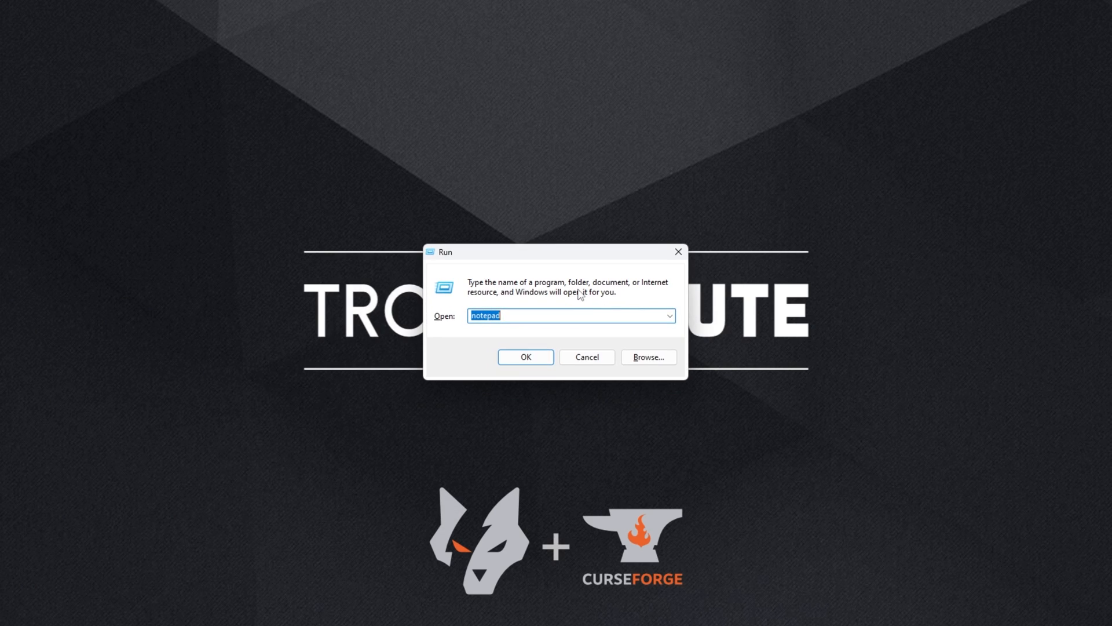
- Enter %Pr in the Run box to start a Program-folder environment path
type("%Pr")
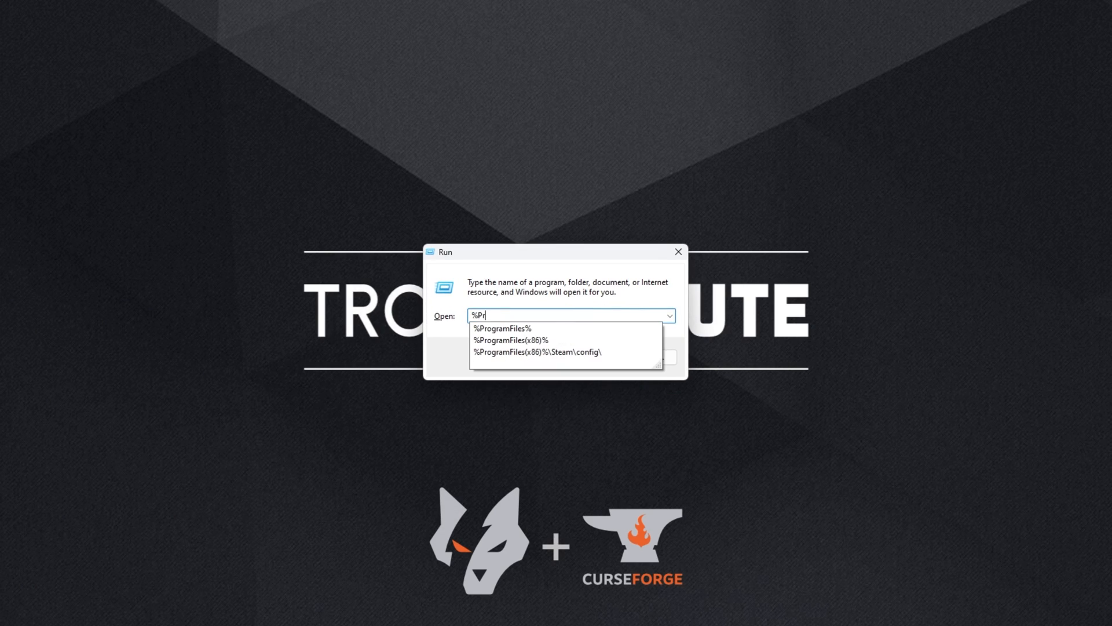
key("Enter")
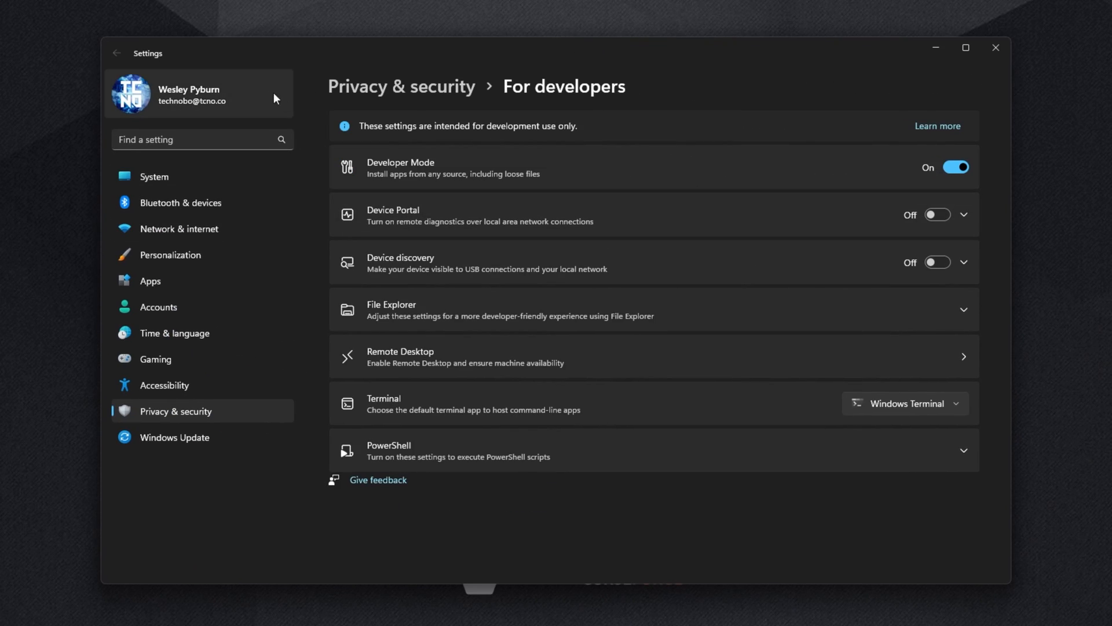
mouse_move(539, 85)
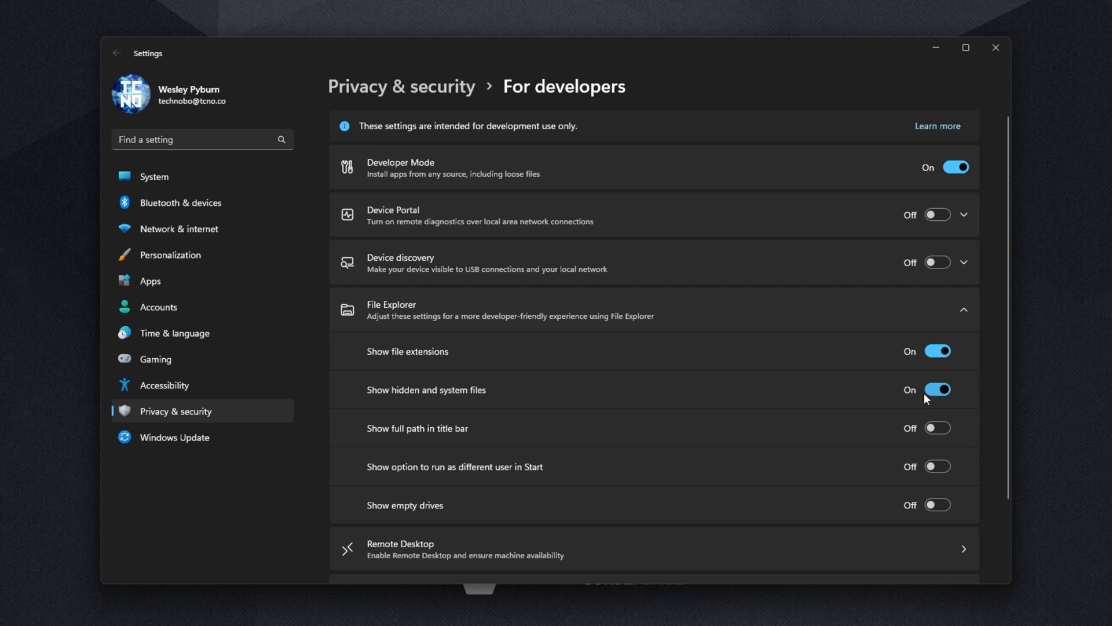
mouse_move(995, 47)
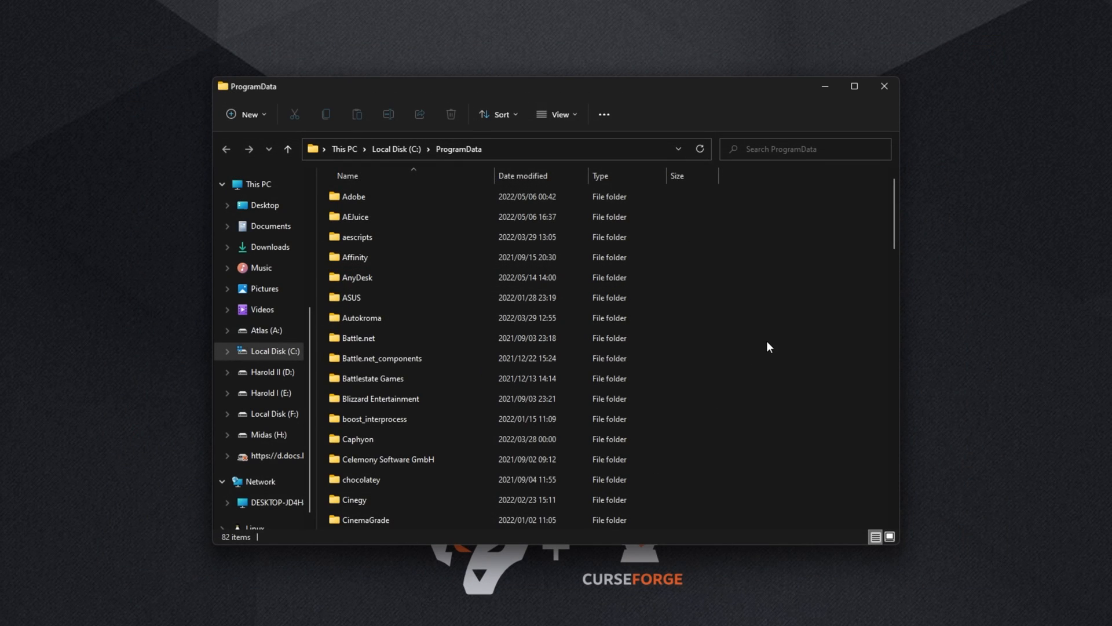
mouse_move(786, 342)
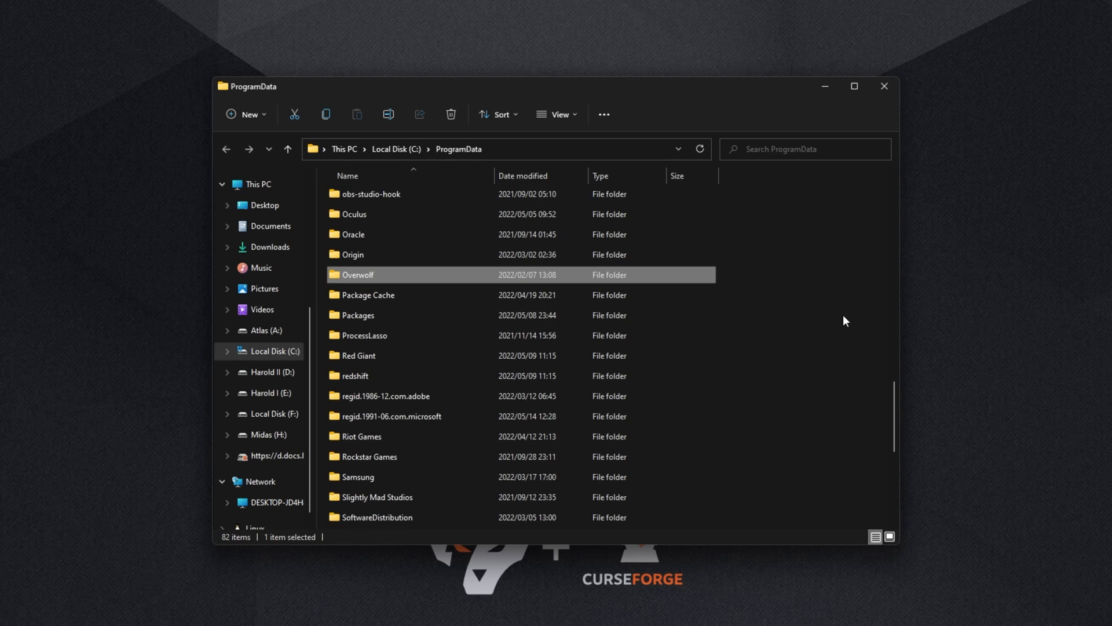
- Navigate from ProgramData into the Overwolf folder and then its Setup folder
double_click(357, 275)
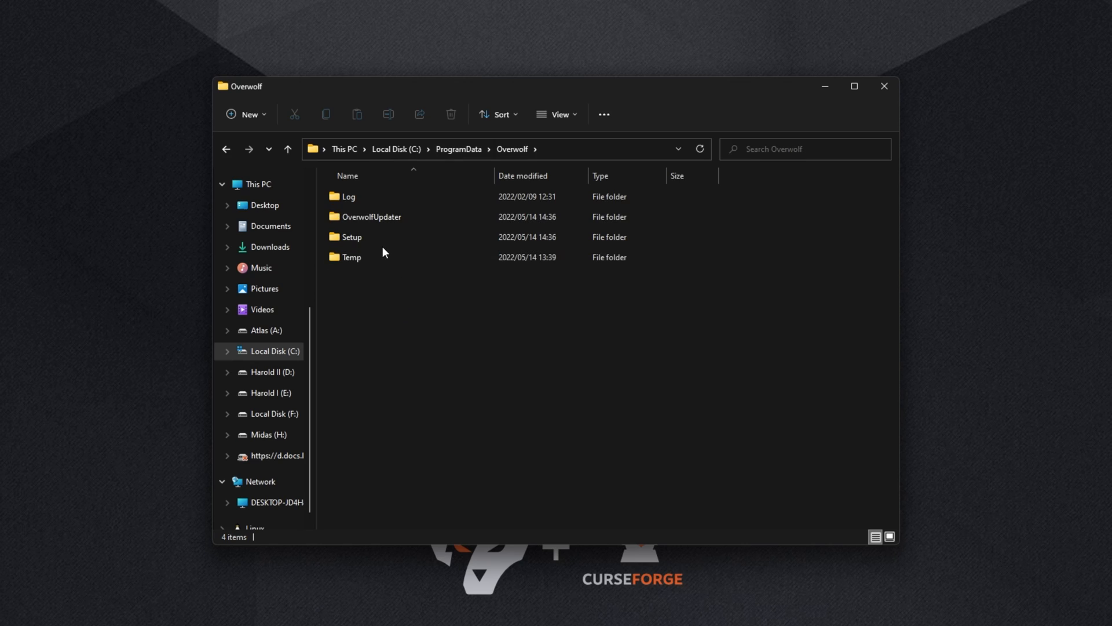
double_click(351, 236)
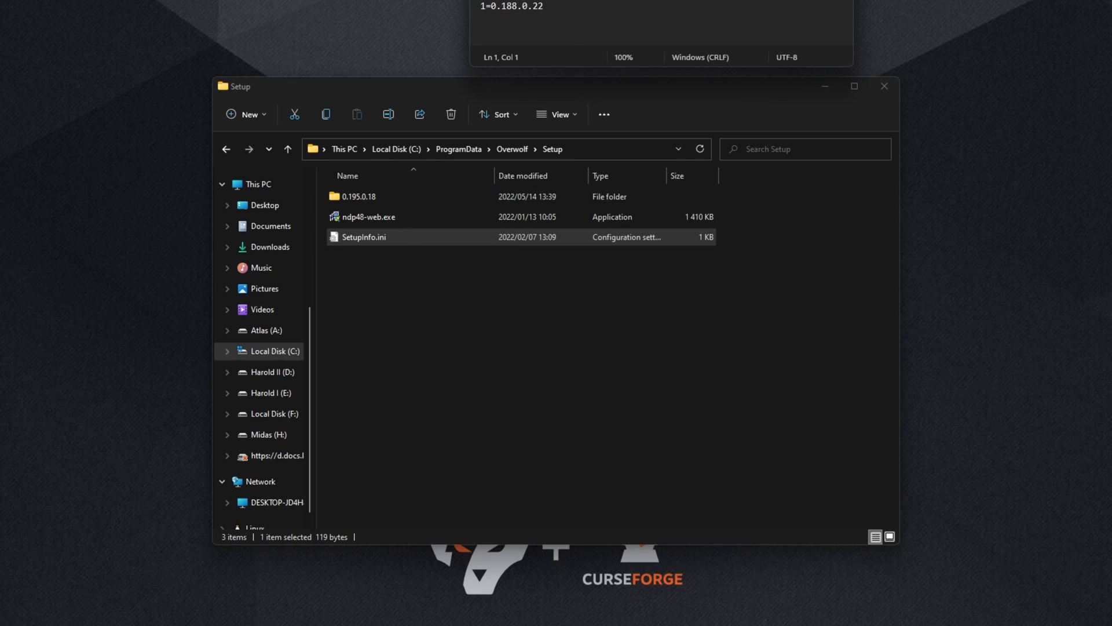
- Open SetupInfo.ini, add Allowinsider=True below CurrentVersion, and save the file
double_click(364, 236)
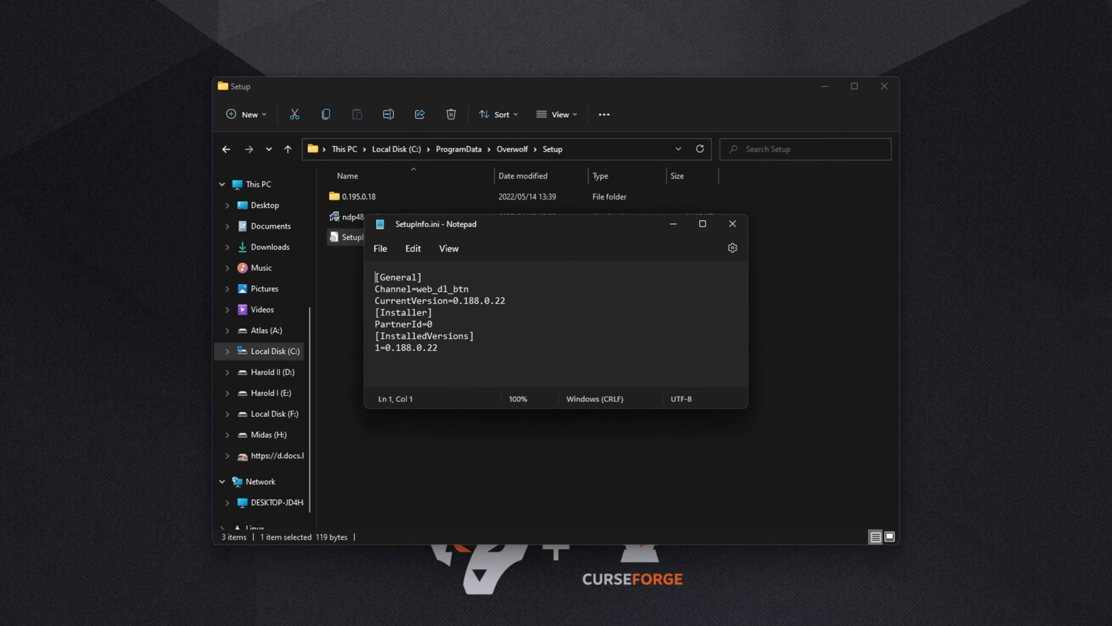
left_click_drag(401, 300, 506, 300)
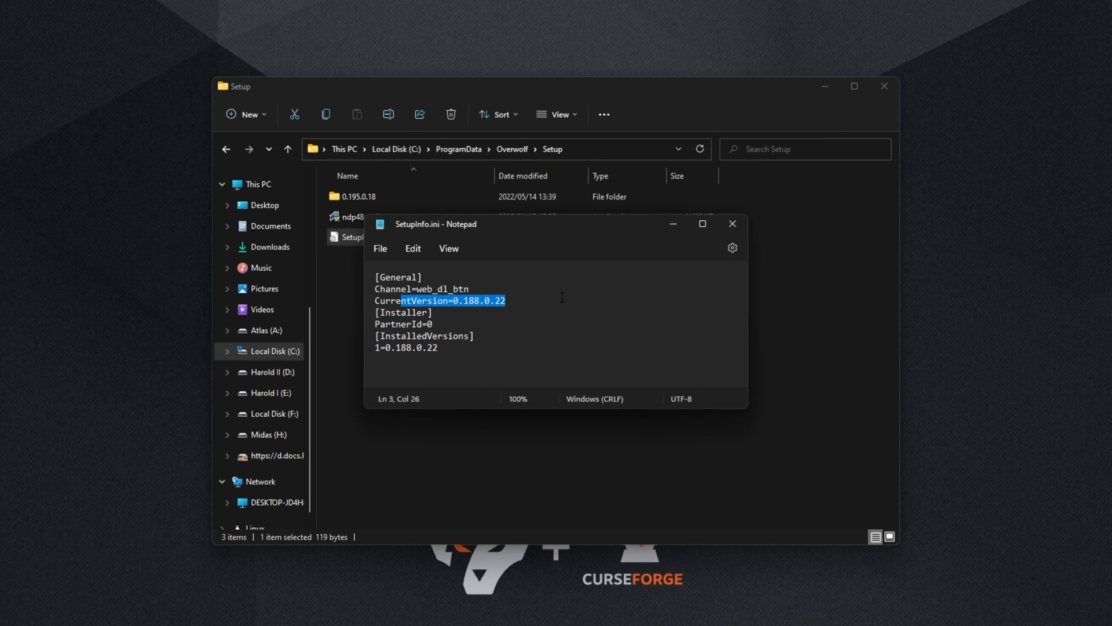
key("enter")
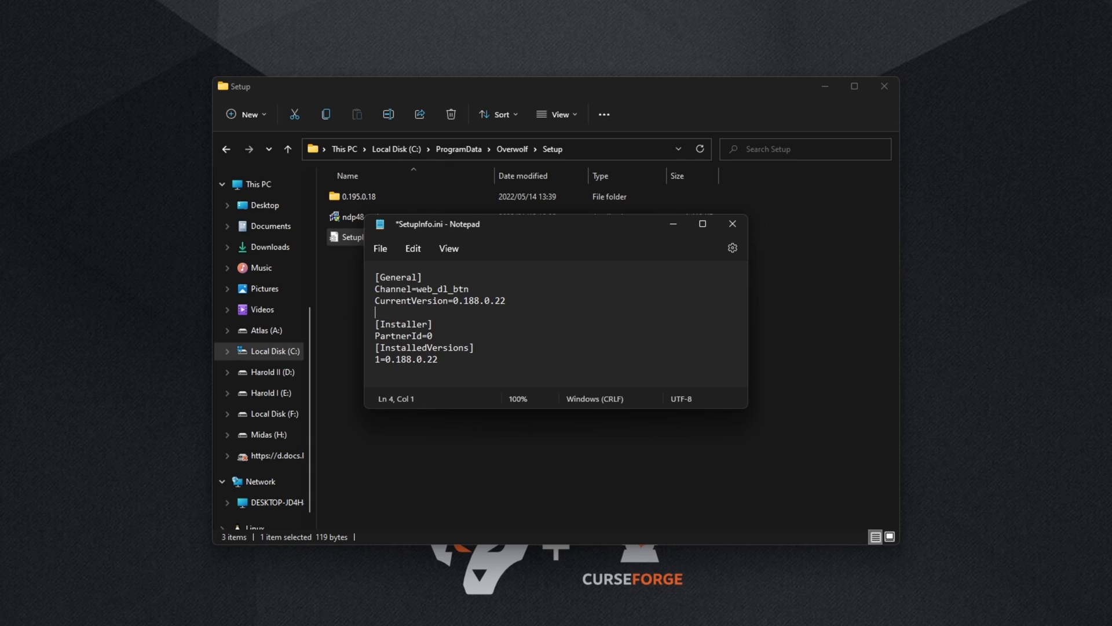
type("Allowinsider")
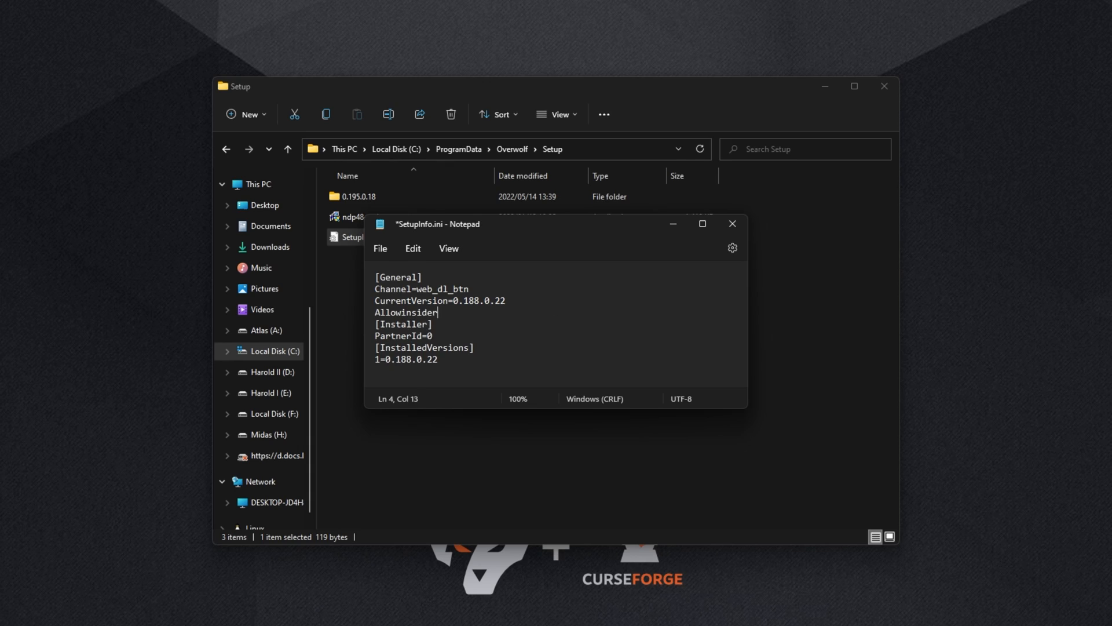
type("=True")
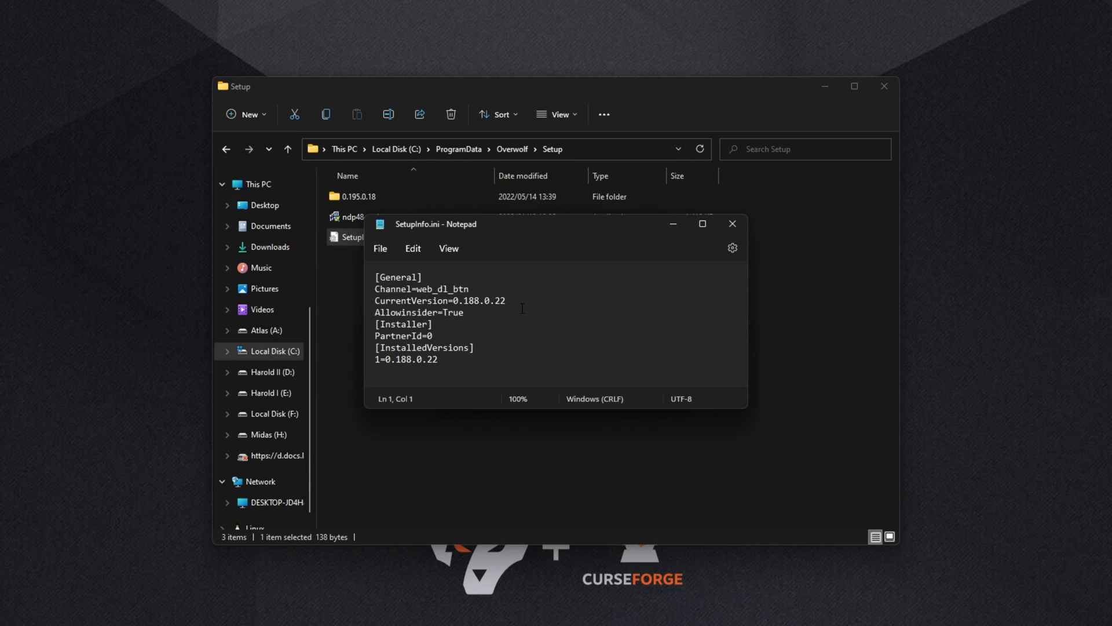
left_click(732, 224)
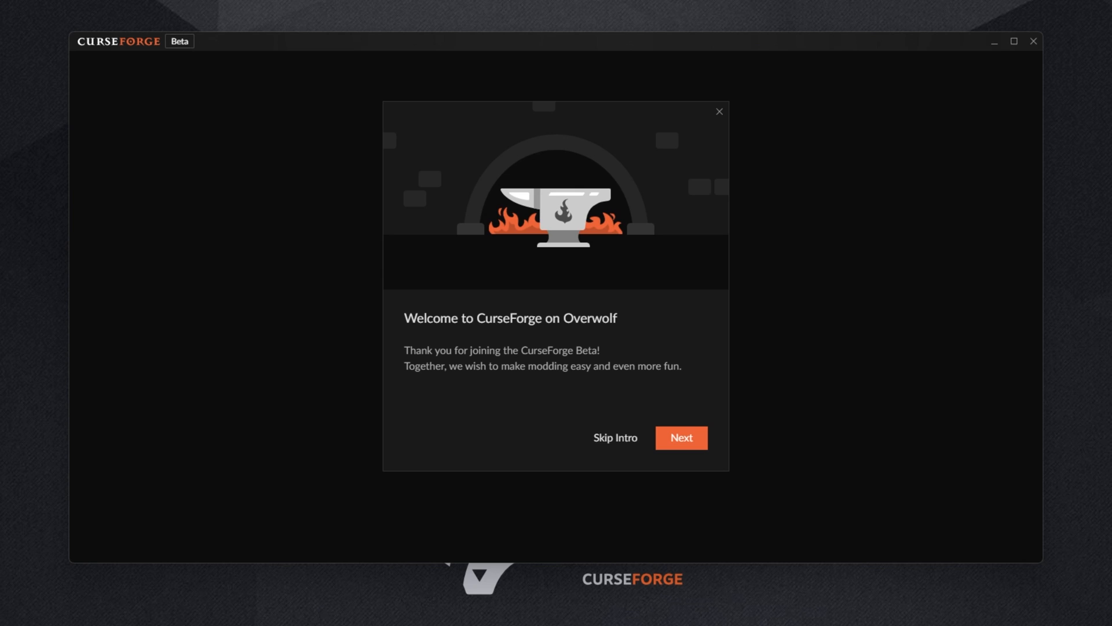
mouse_move(863, 256)
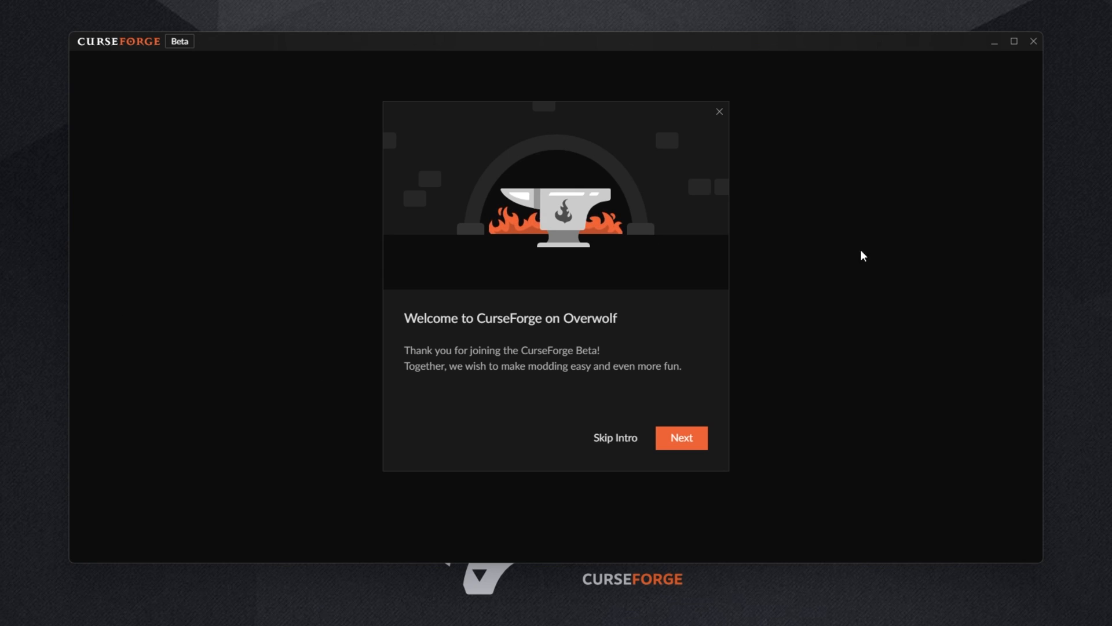
- Skip the CurseForge welcome intro to reach the Choose a Game list
left_click(614, 438)
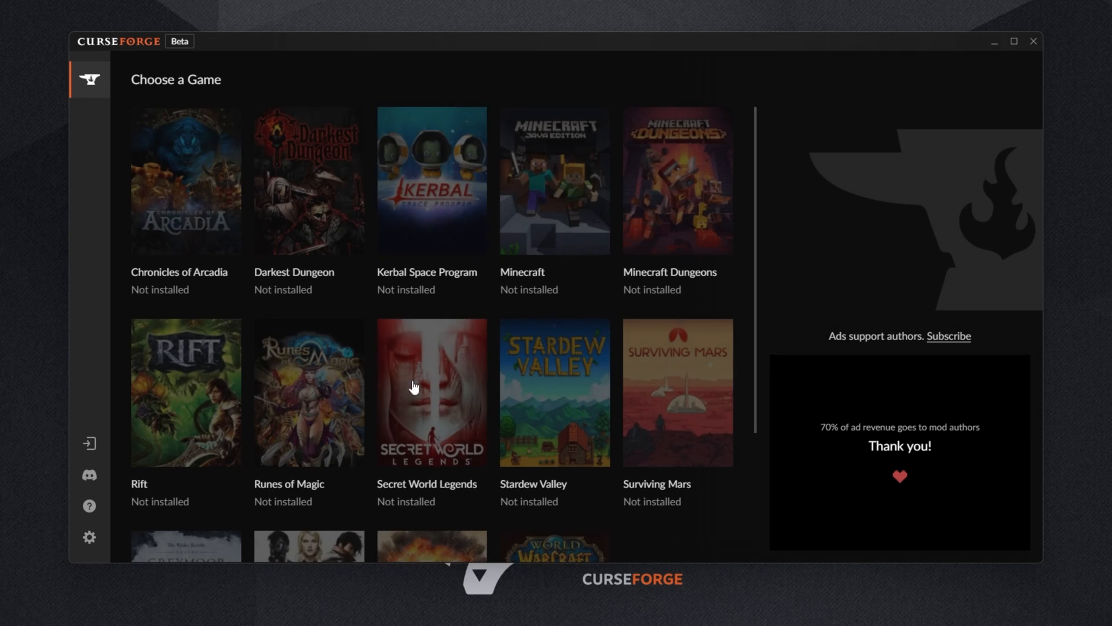
mouse_move(625, 132)
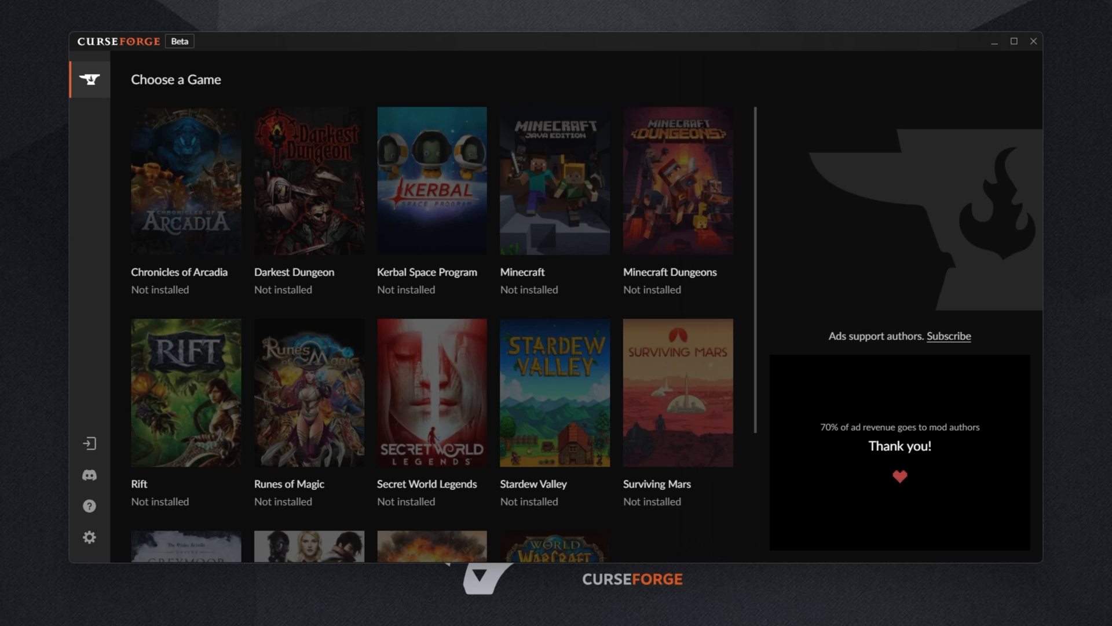
mouse_move(744, 328)
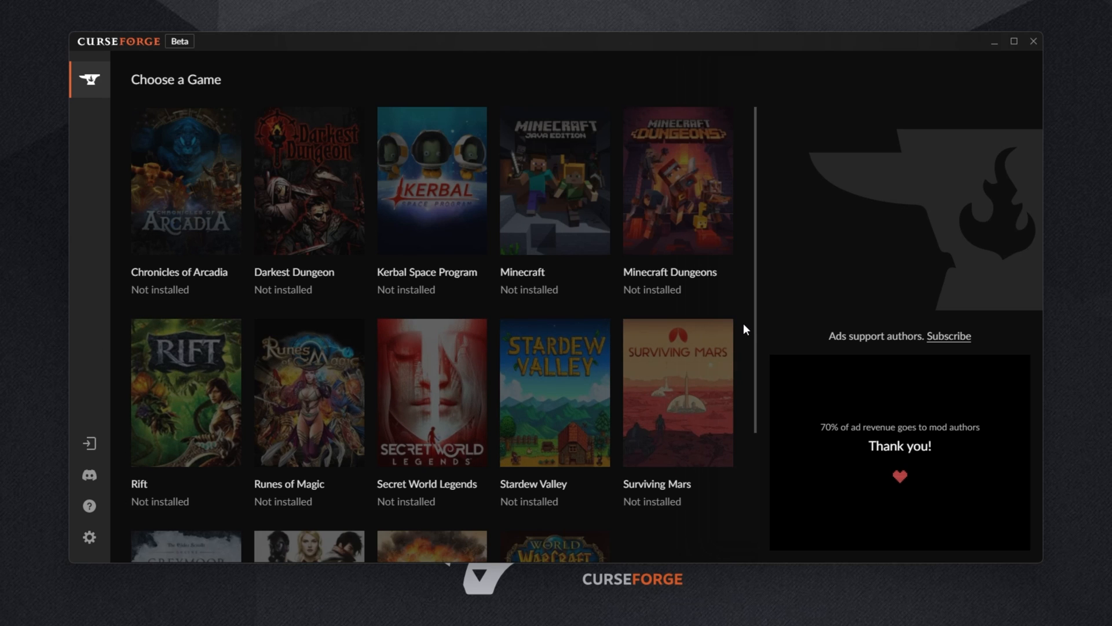
mouse_move(763, 290)
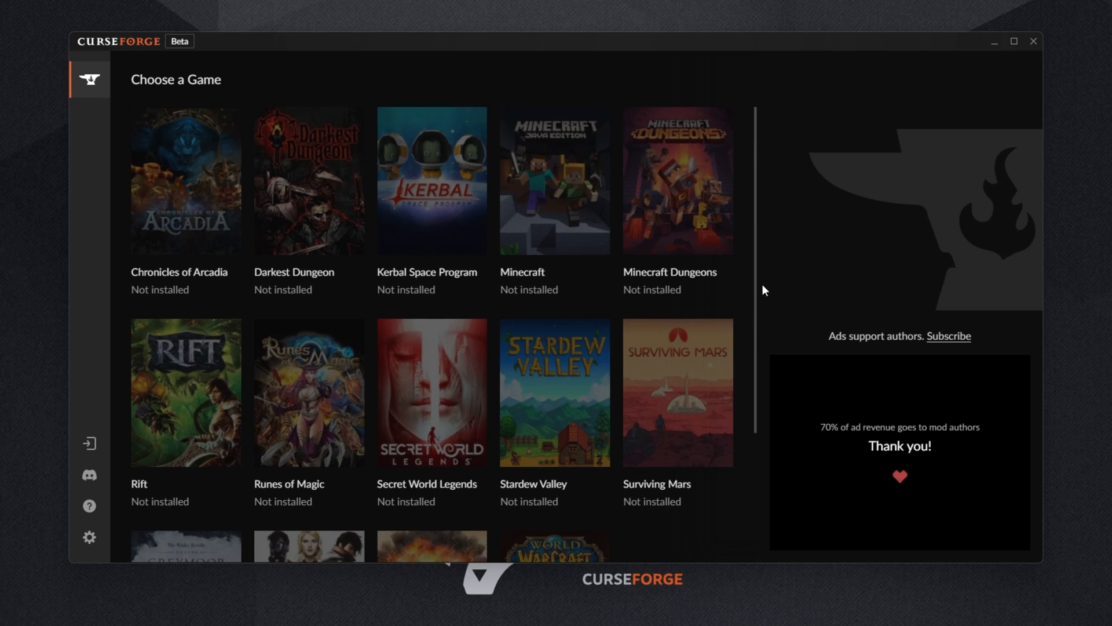
left_click(1012, 41)
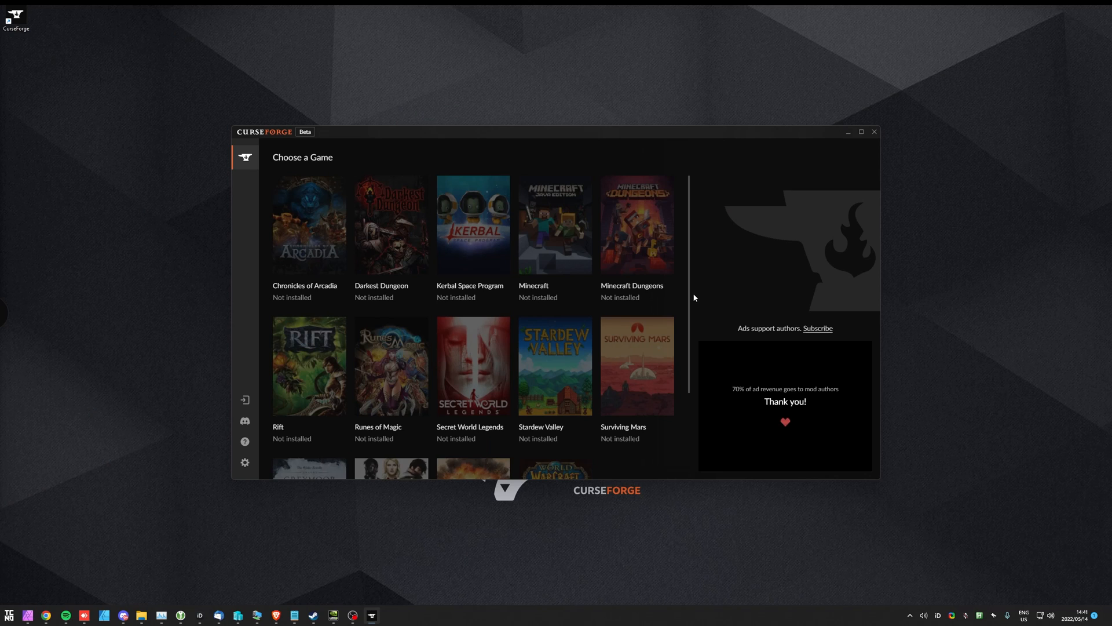